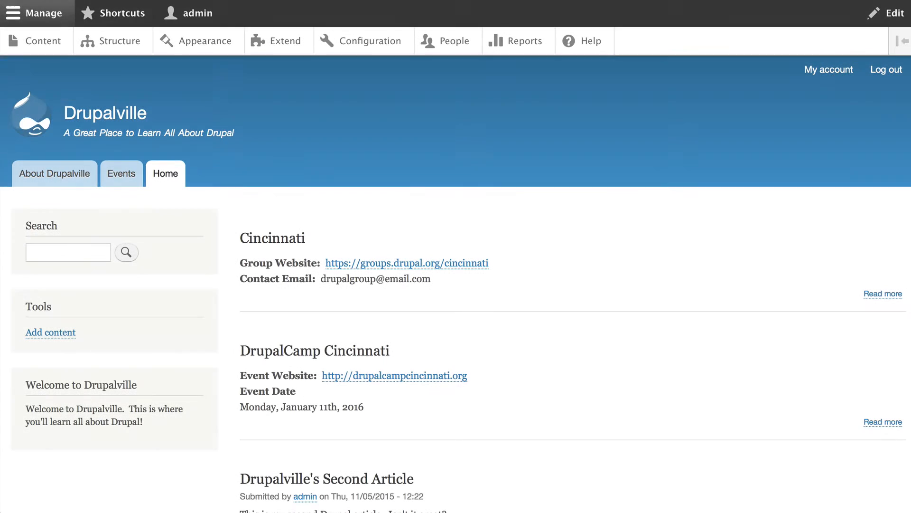
From Structure > Views, star Views as a shortcut and open '+ Add new view'.
scroll("down", 3)
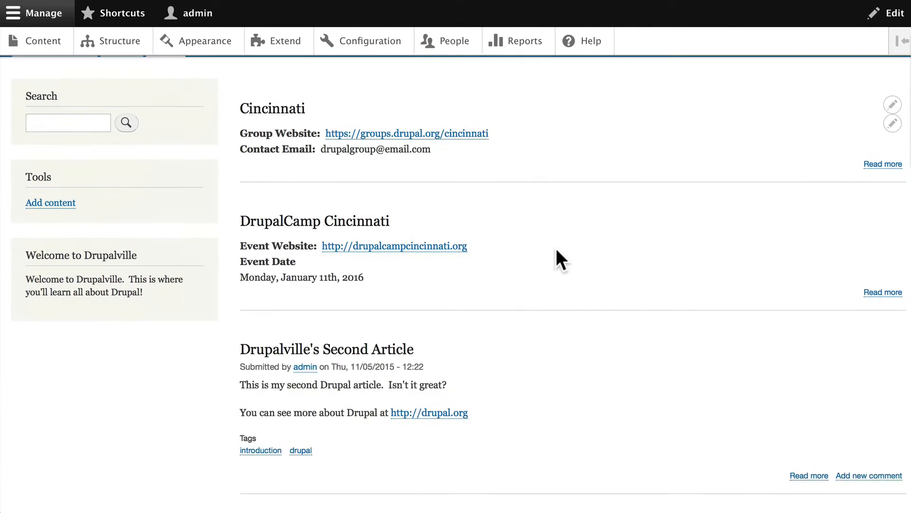
scroll("down", 3)
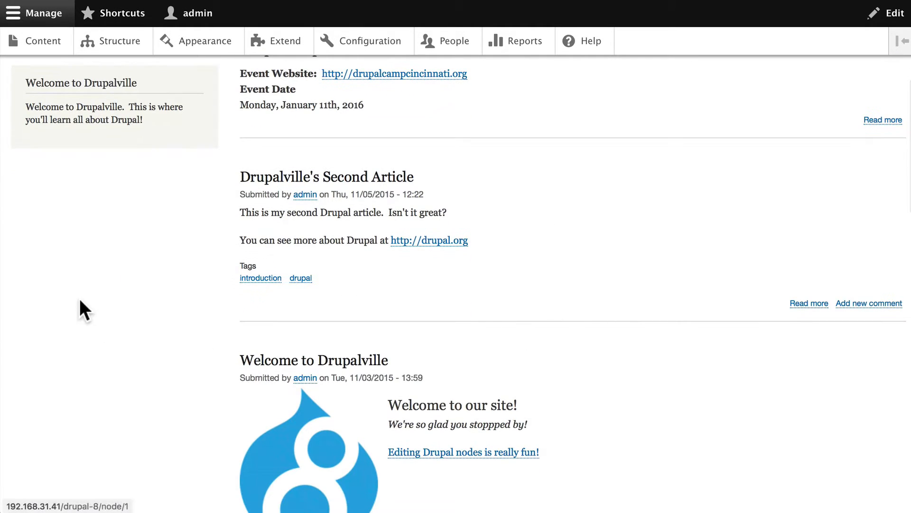
mouse_move(144, 357)
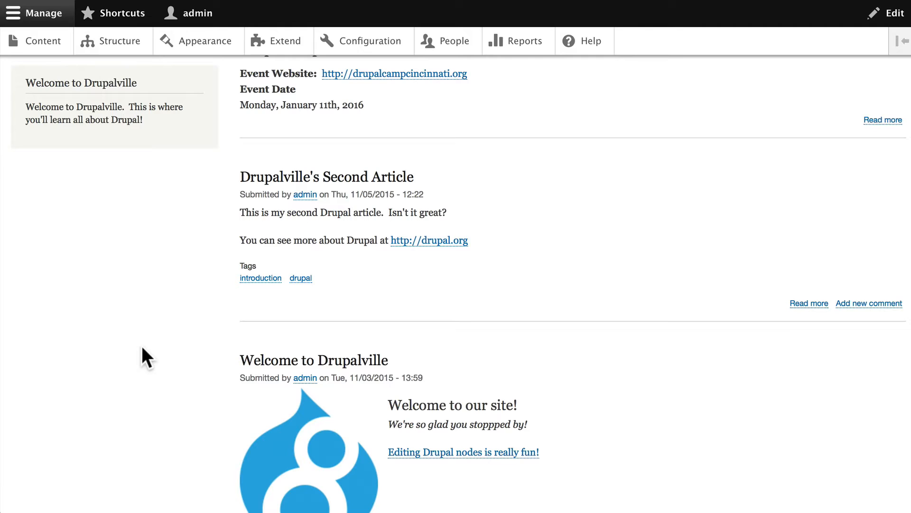
mouse_move(171, 221)
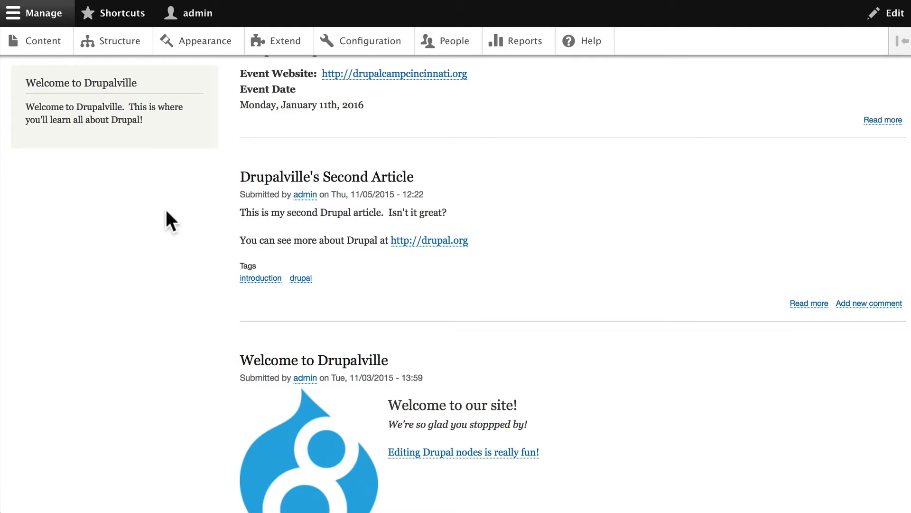
mouse_move(153, 301)
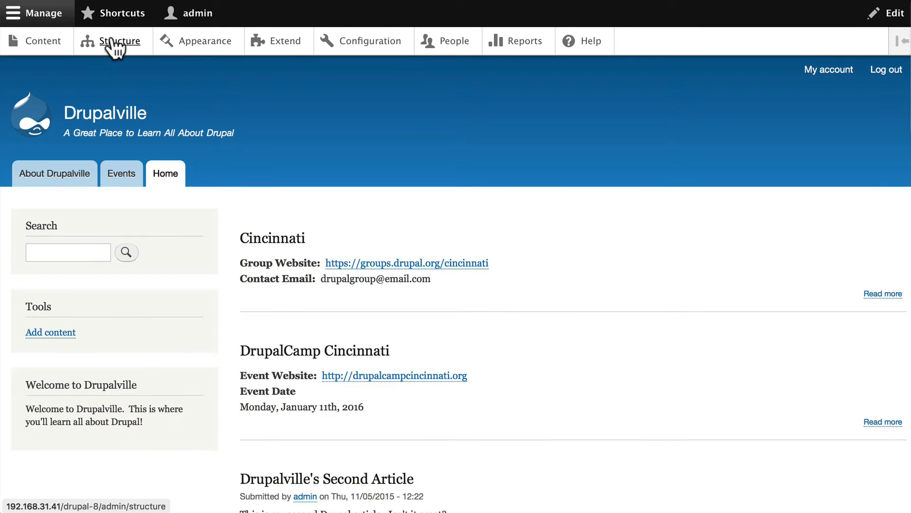
left_click(118, 41)
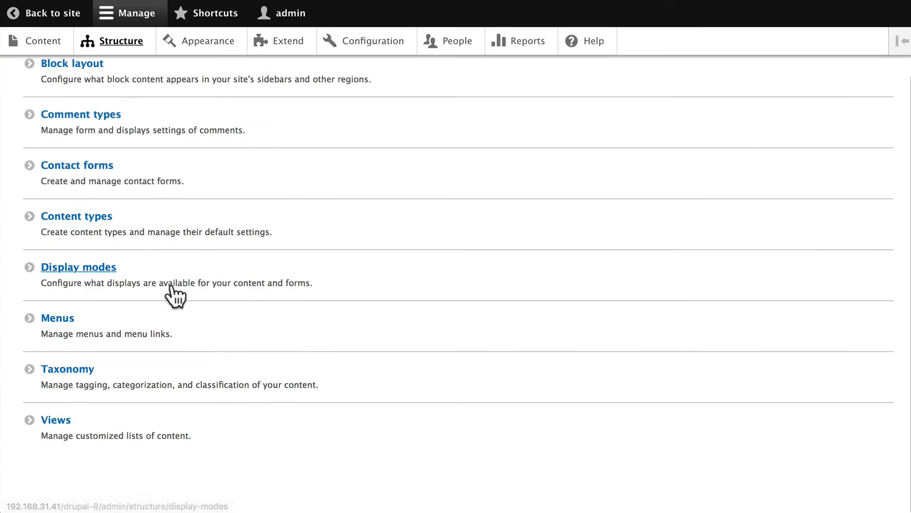
left_click(56, 419)
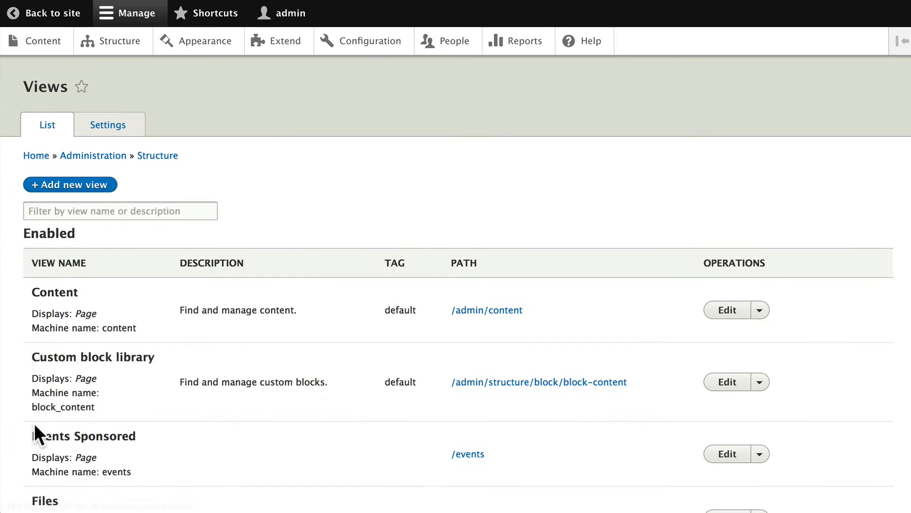
mouse_move(81, 87)
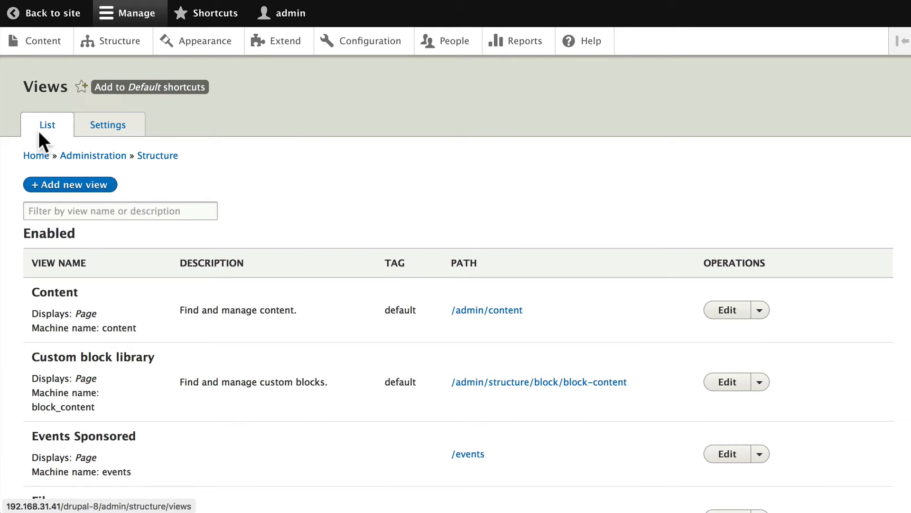
left_click(150, 86)
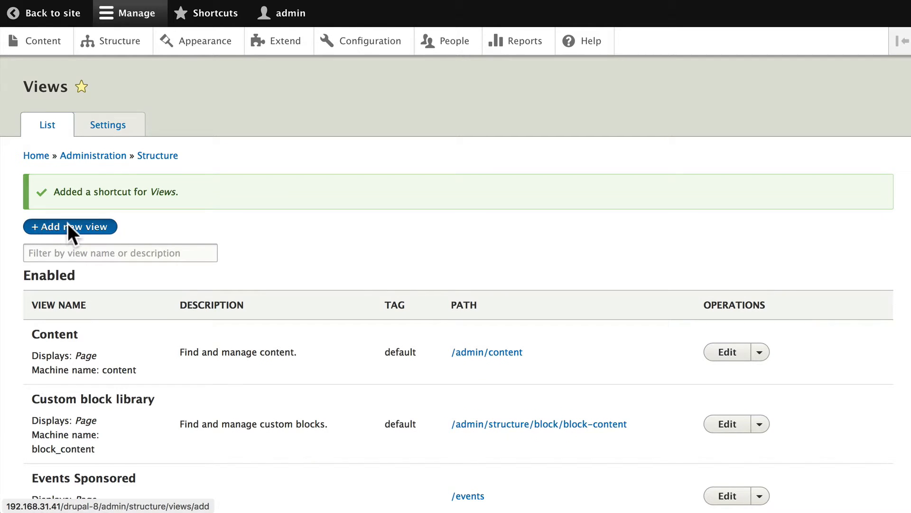
left_click(70, 226)
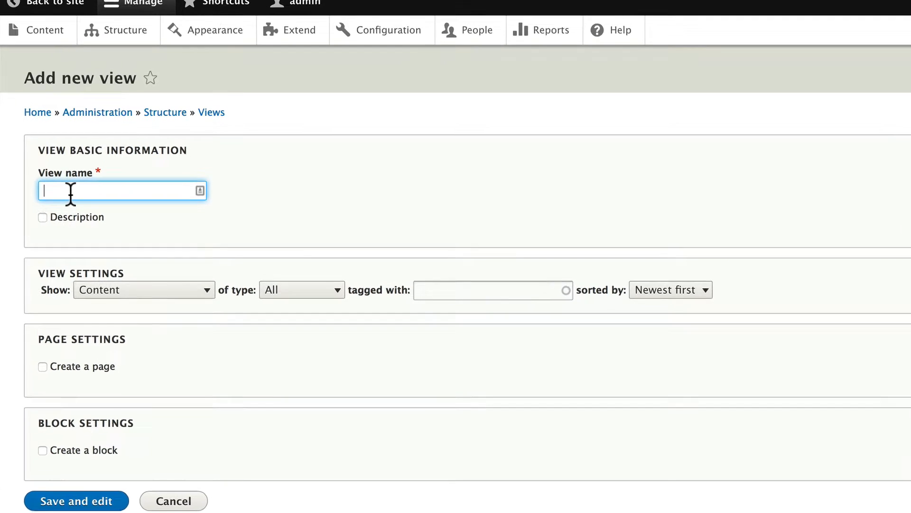
Name the view 'Recent Events Added' and limit it to Events content.
type("Recent")
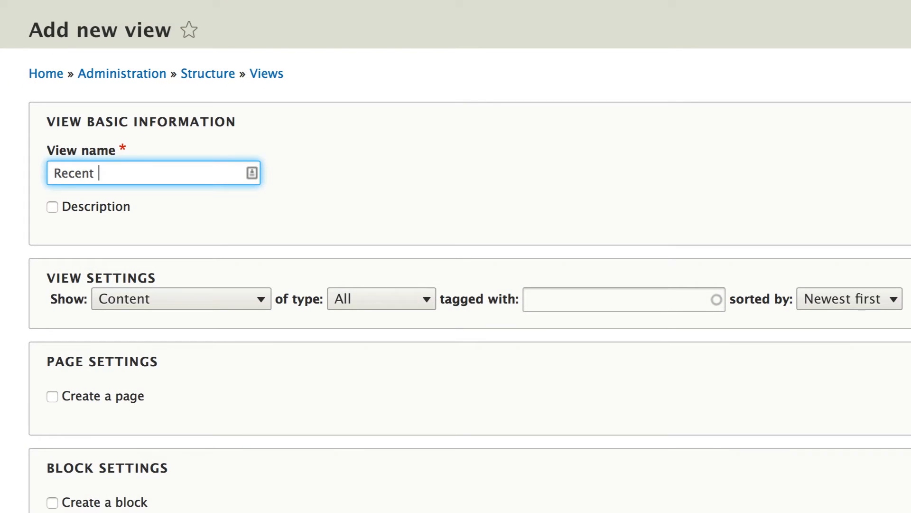
type("Events Adde")
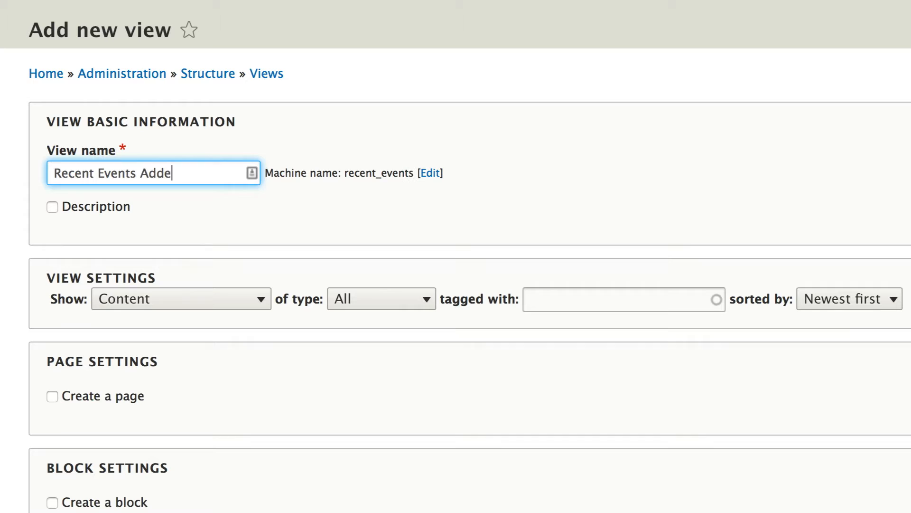
type("d")
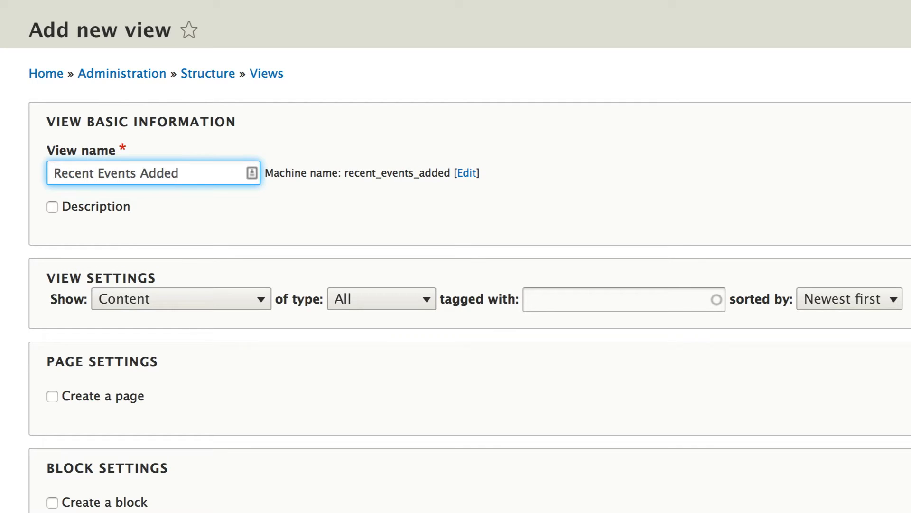
mouse_move(225, 226)
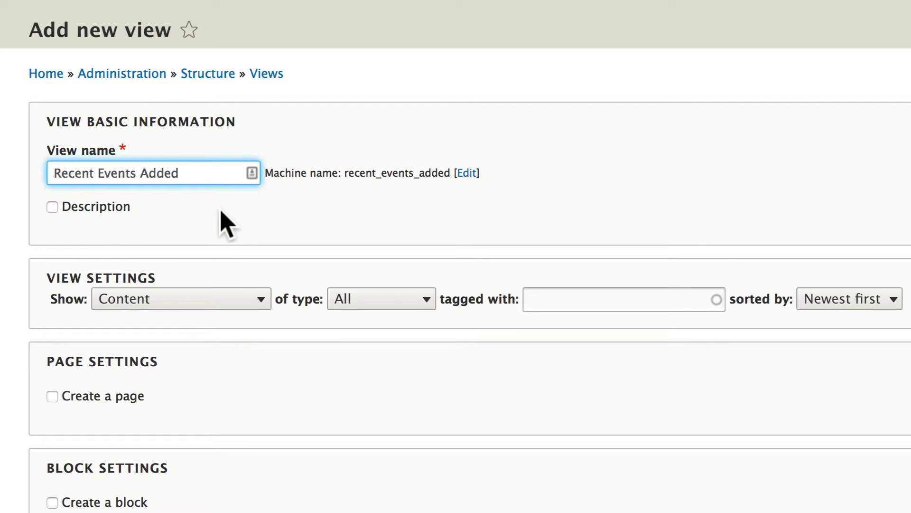
left_click(380, 298)
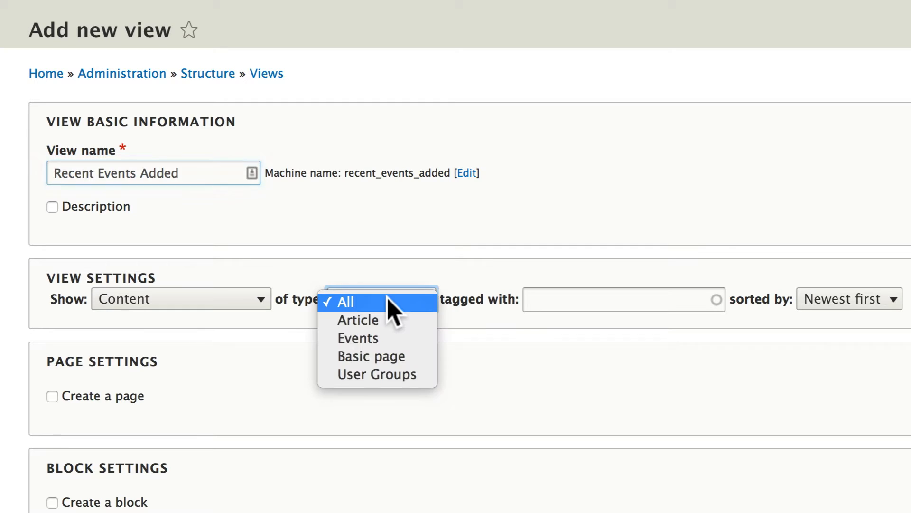
mouse_move(384, 346)
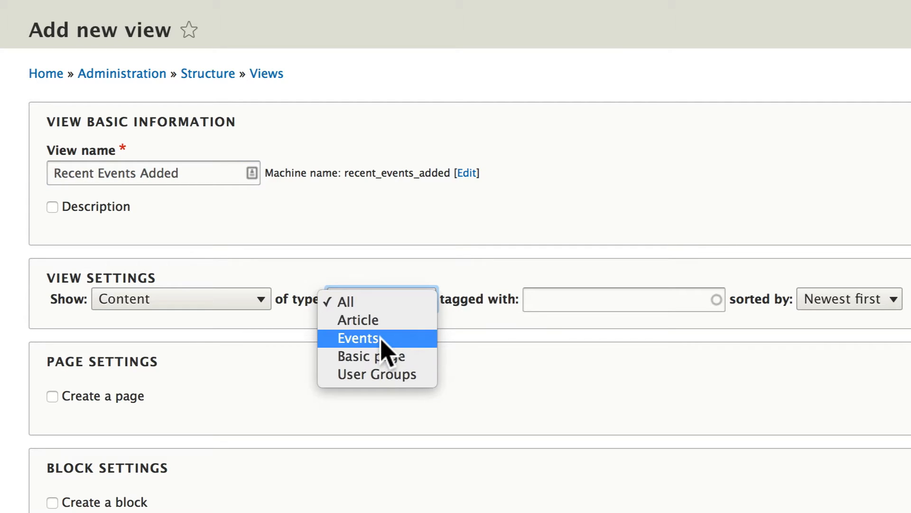
left_click(357, 338)
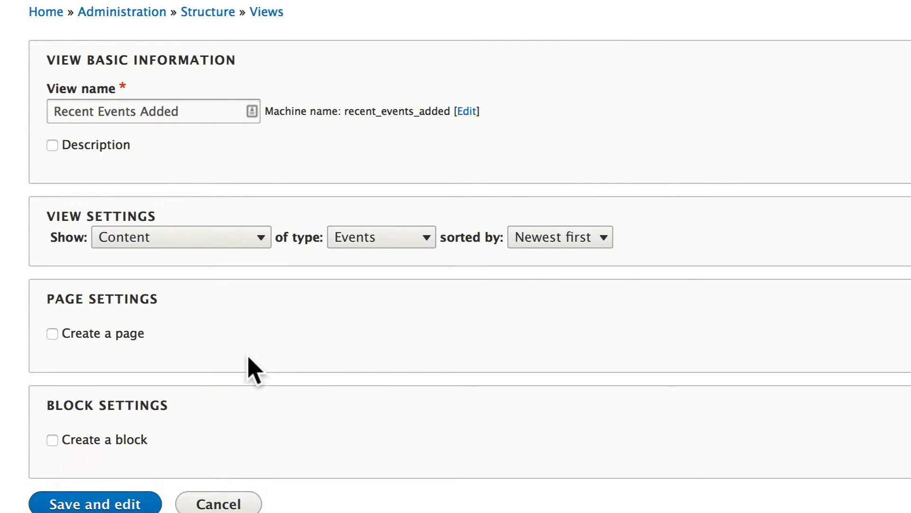
Enable a block titled 'Recently Added Events': unformatted linked titles, 5 items, no pager.
left_click(52, 439)
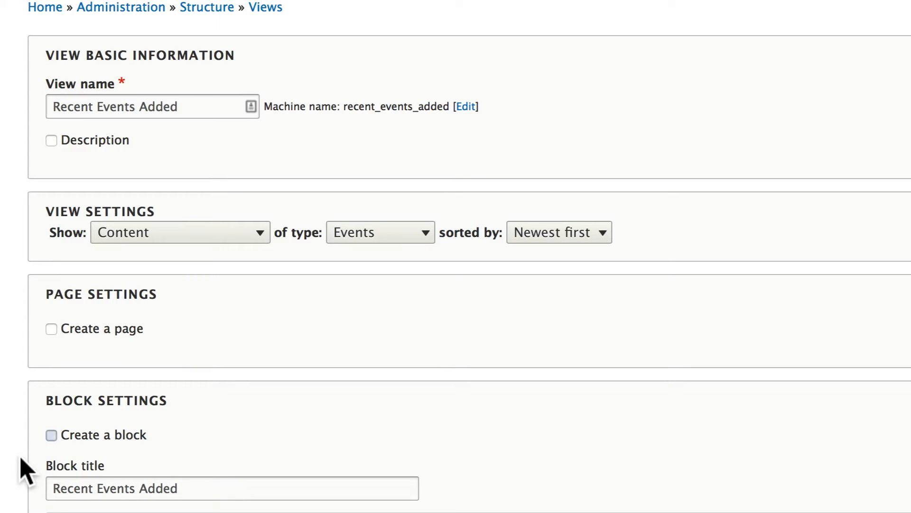
left_click(52, 435)
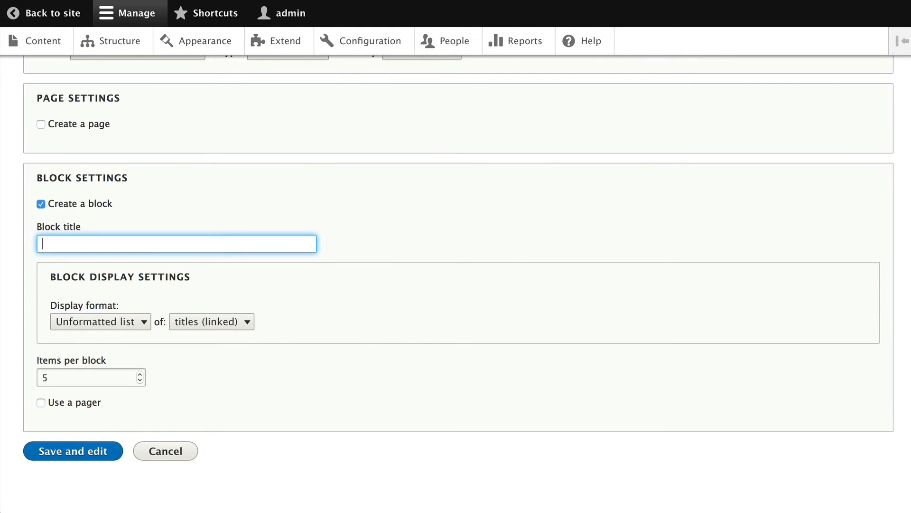
type("Recently Added Events")
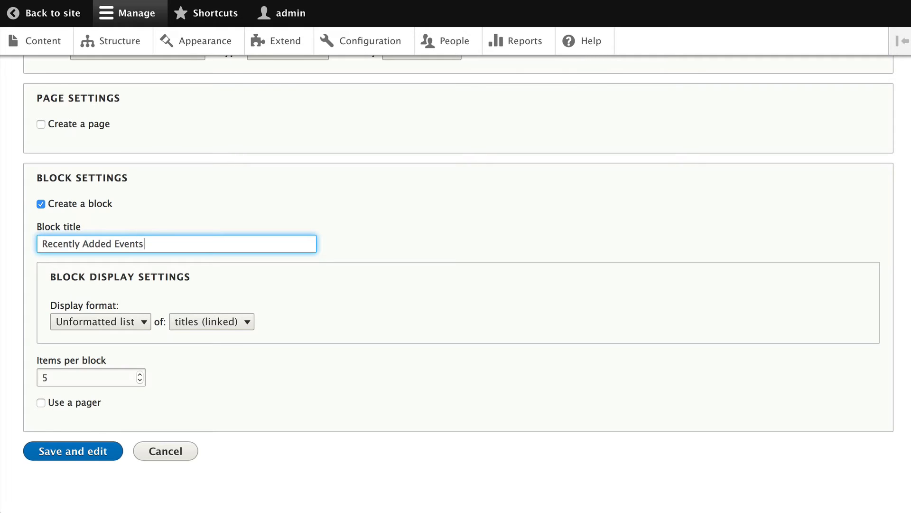
scroll("up", 3)
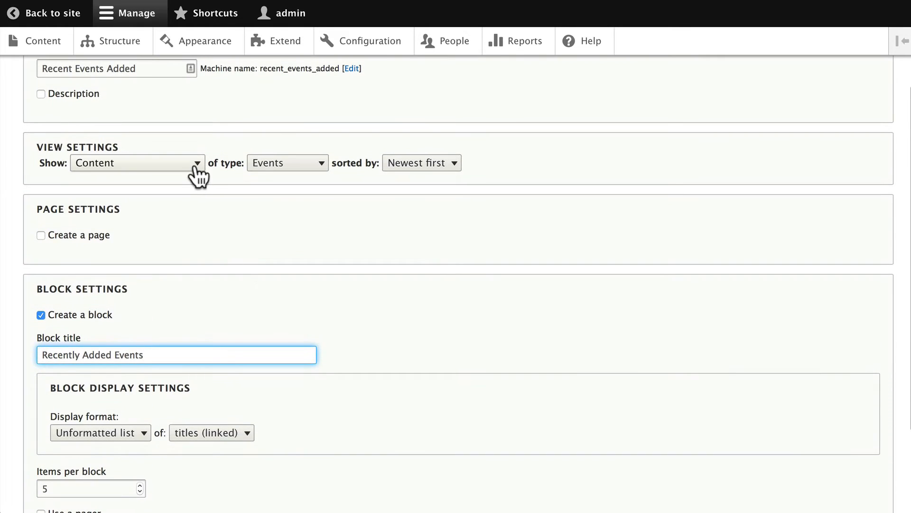
scroll("down", 3)
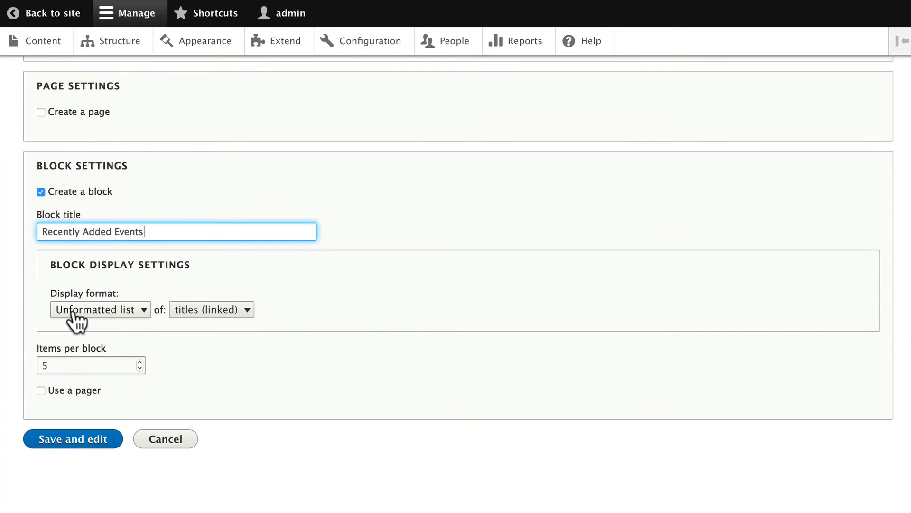
left_click(98, 309)
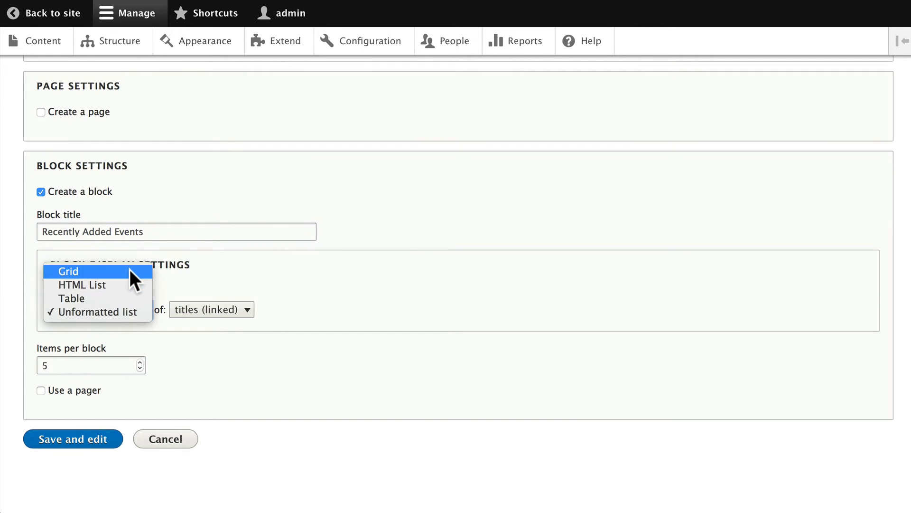
mouse_move(95, 312)
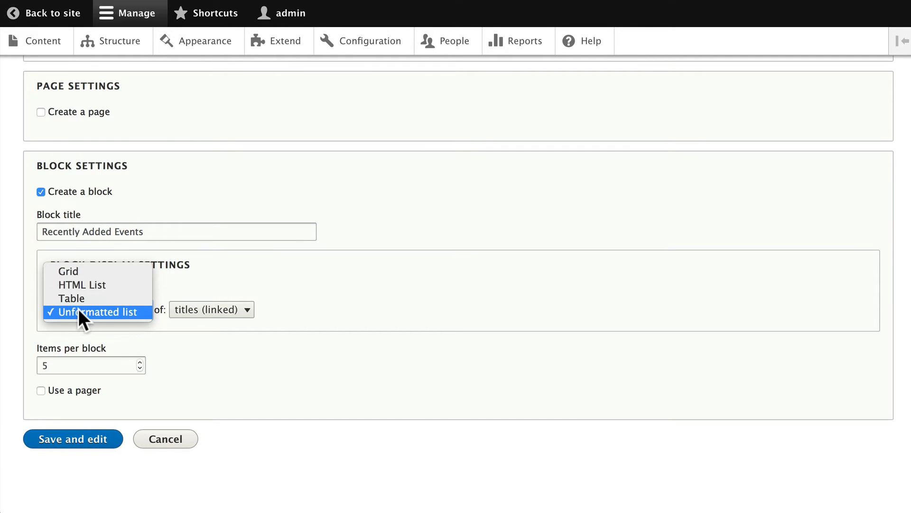
mouse_move(202, 320)
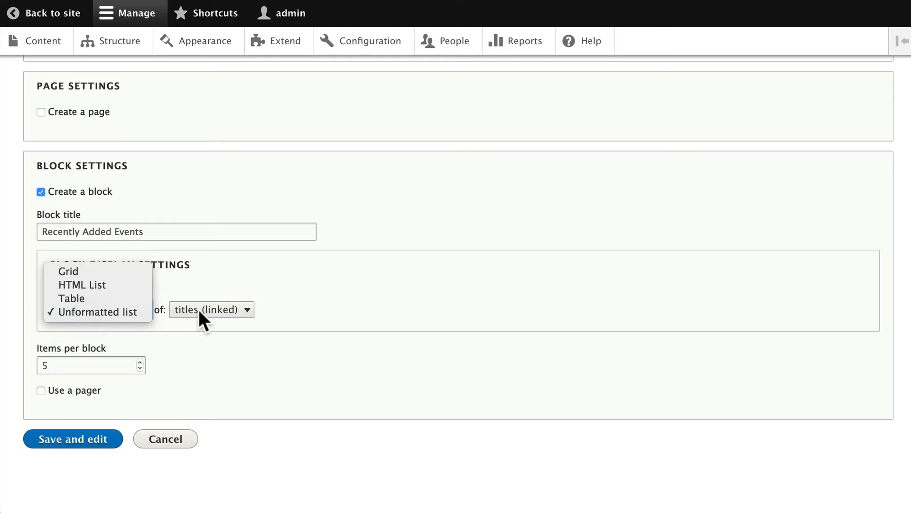
left_click(93, 312)
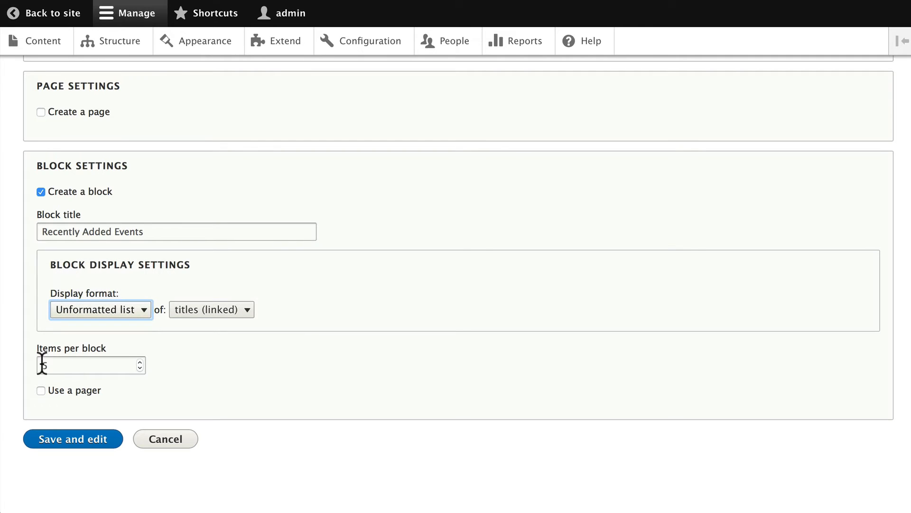
mouse_move(62, 401)
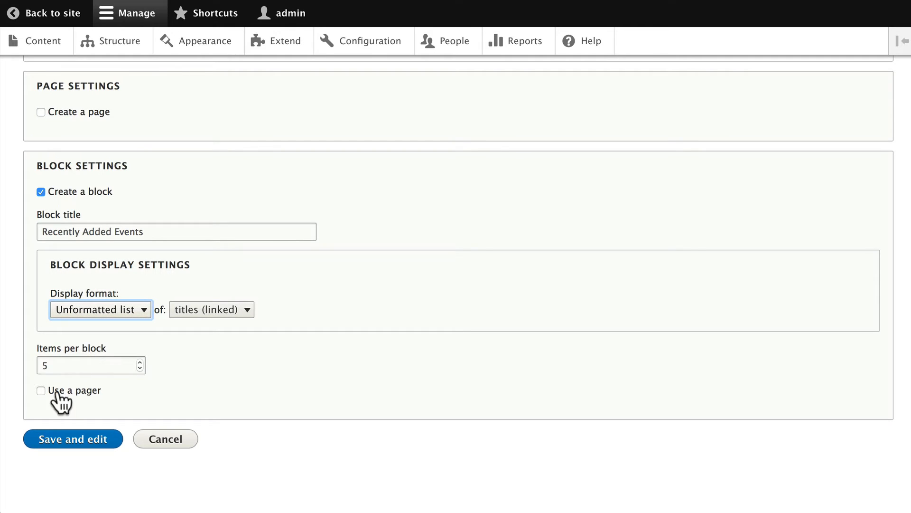
mouse_move(93, 400)
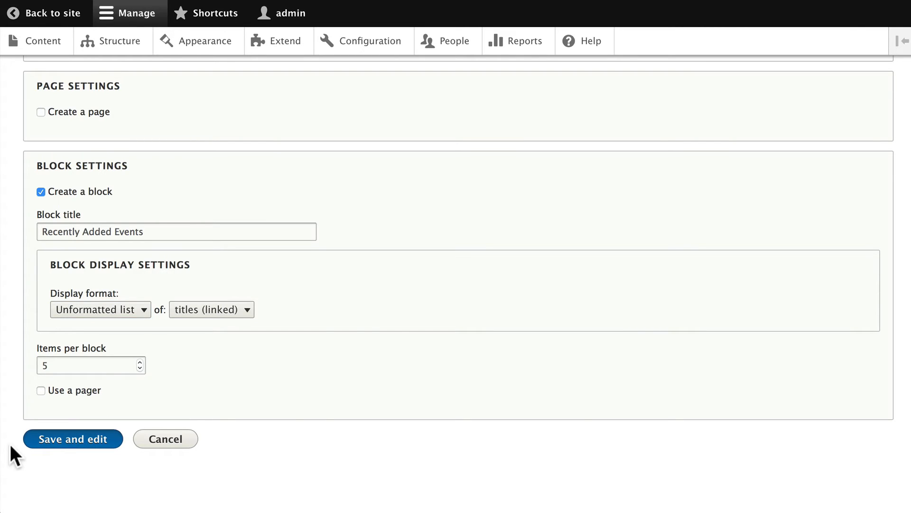
Save the view with Save and edit, then review the five-title block preview.
left_click(73, 438)
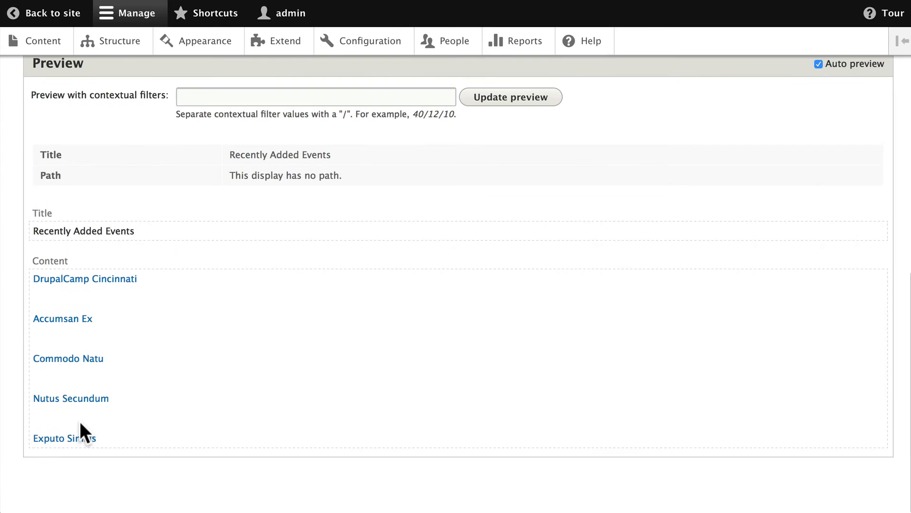
mouse_move(137, 481)
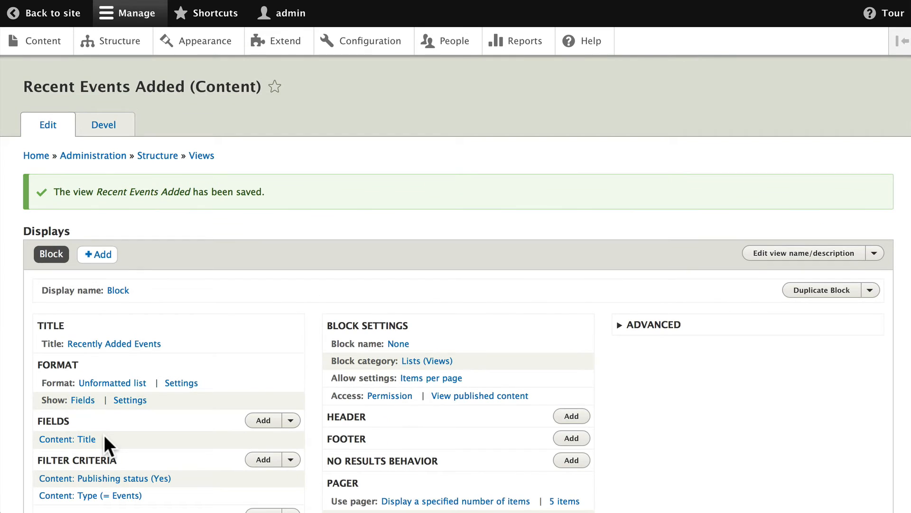
scroll("down", 3)
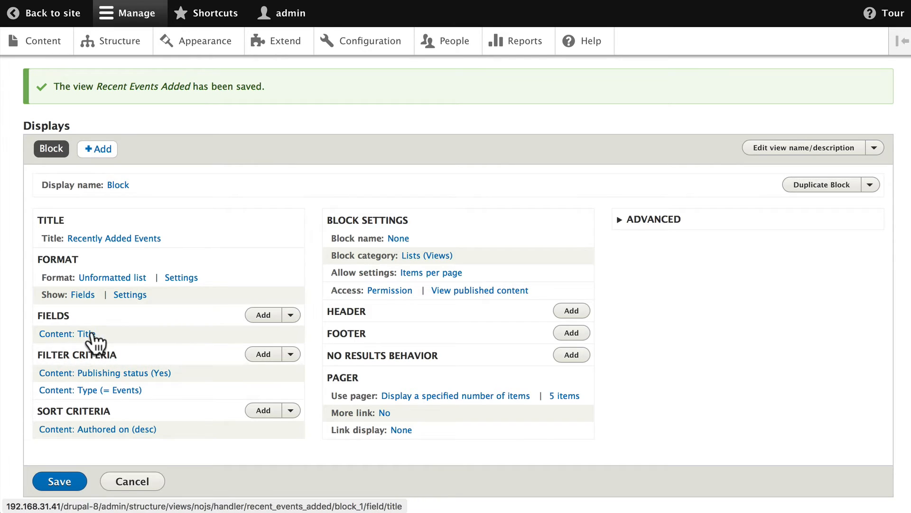
mouse_move(57, 384)
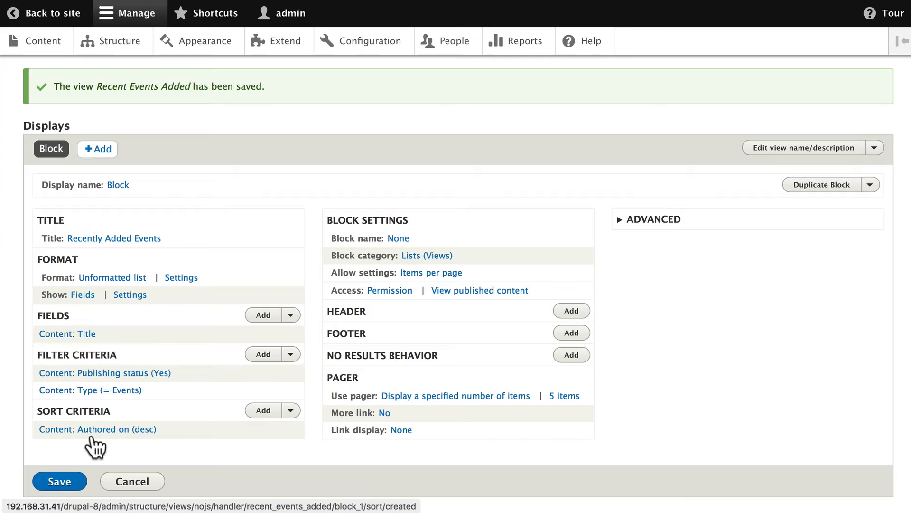
mouse_move(116, 442)
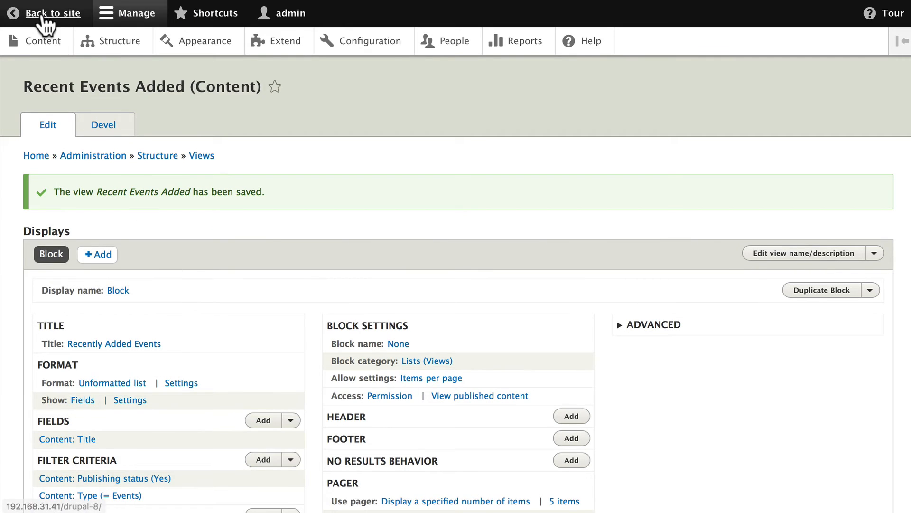
Return to the Drupalville homepage, then go to Manage > Structure.
left_click(52, 13)
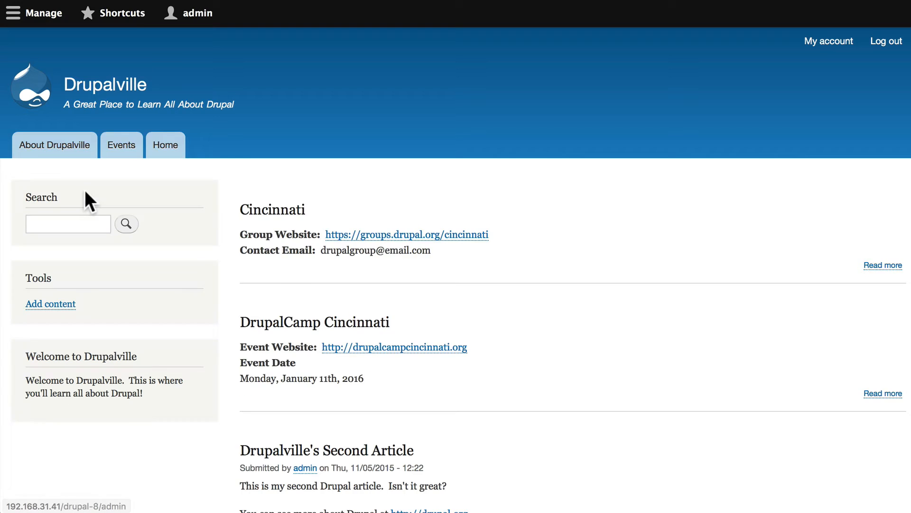
left_click(35, 13)
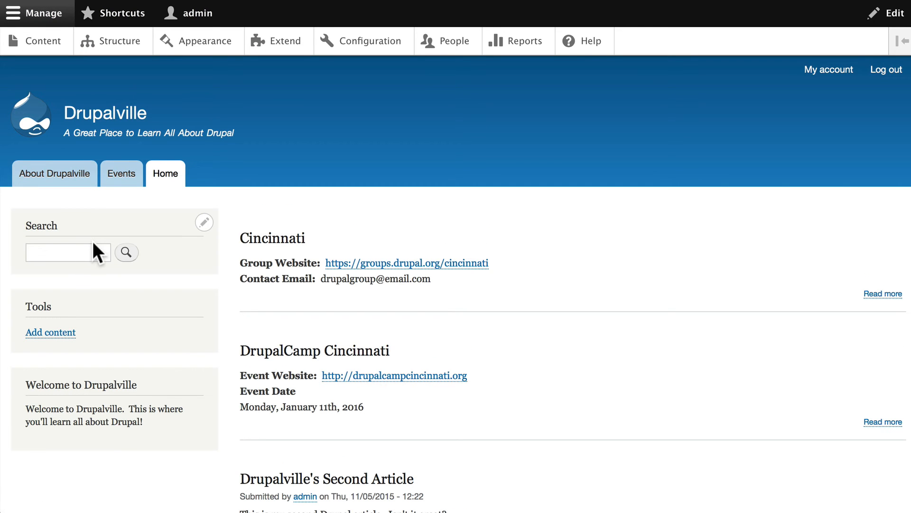
left_click(112, 40)
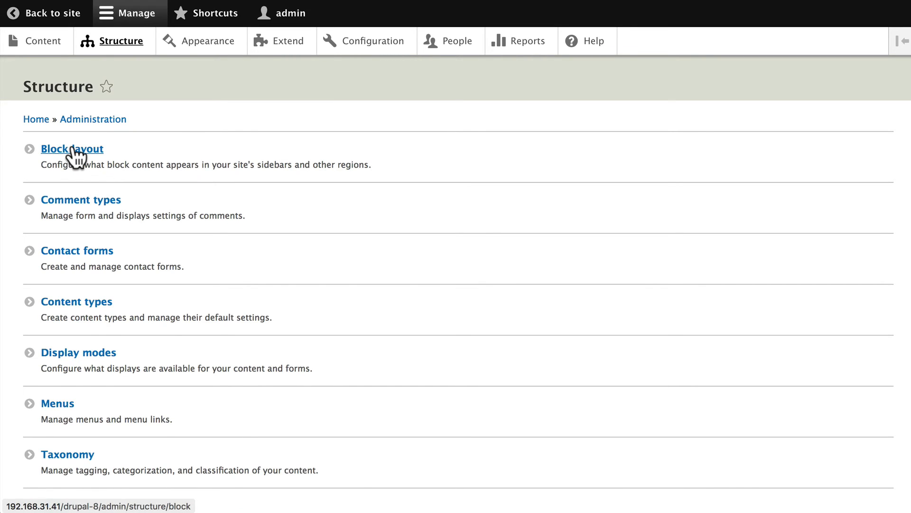
Open Block layout and list the blocks available for Sidebar first.
left_click(72, 149)
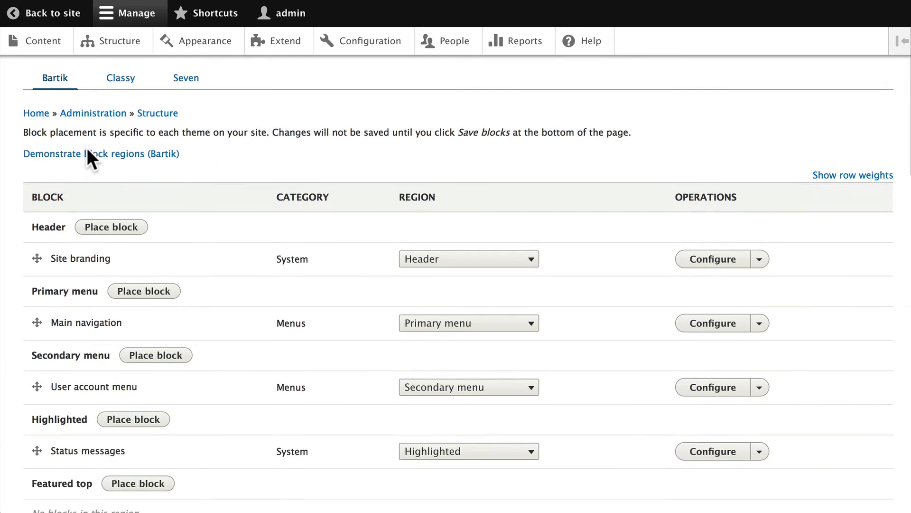
scroll("down", 3)
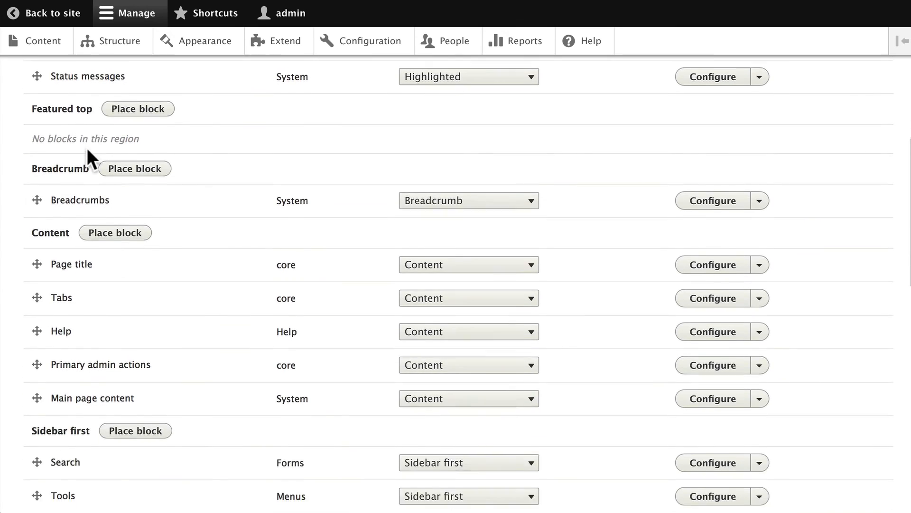
scroll("down", 3)
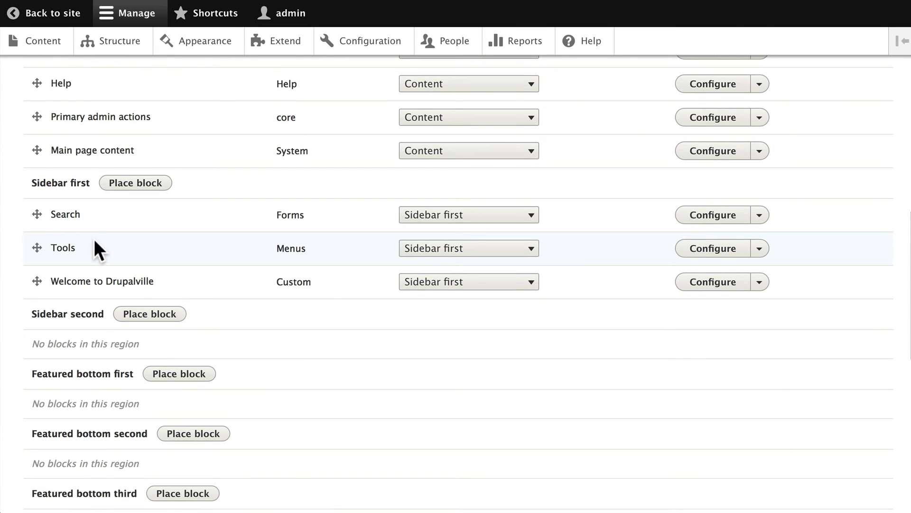
mouse_move(135, 183)
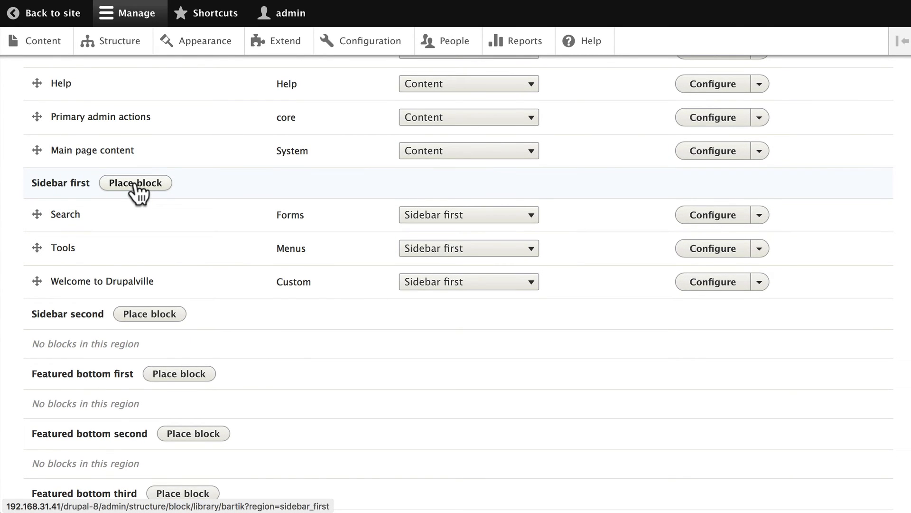
left_click(135, 182)
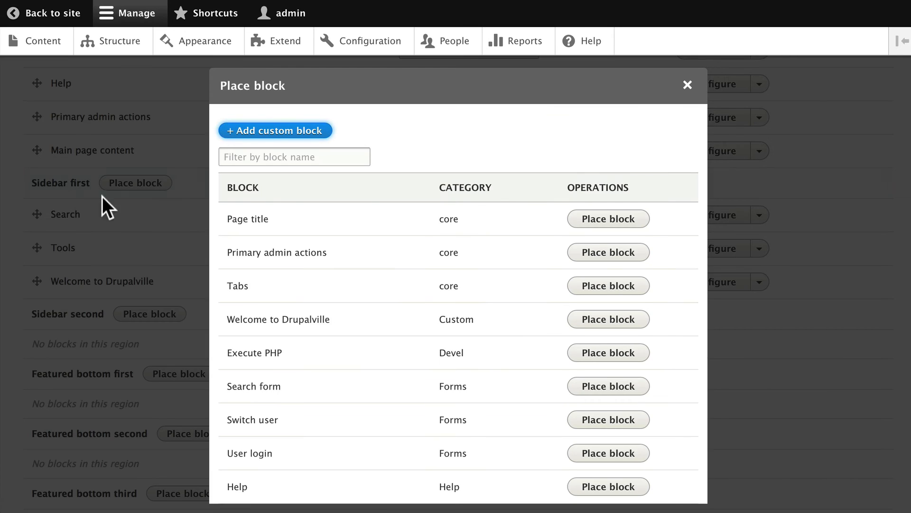
scroll("down", 3)
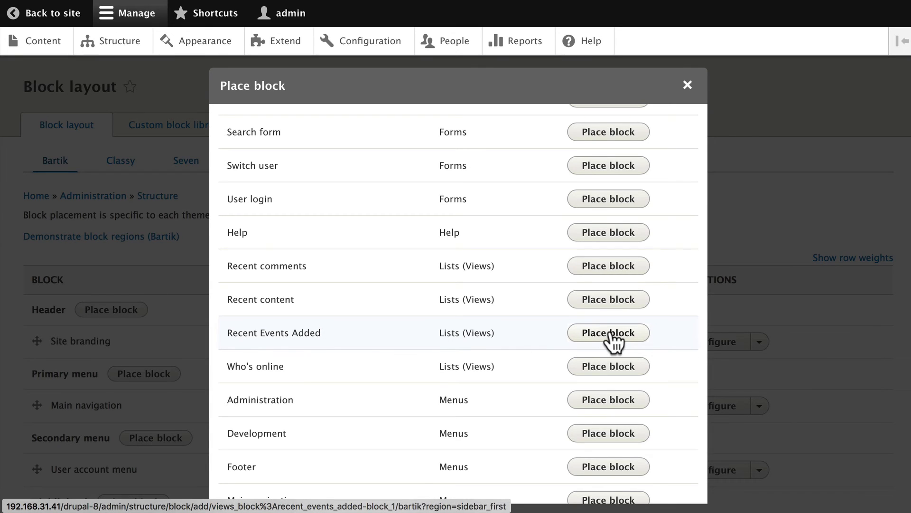
Place Recent Events Added in Sidebar first with default settings and save the layout.
left_click(608, 332)
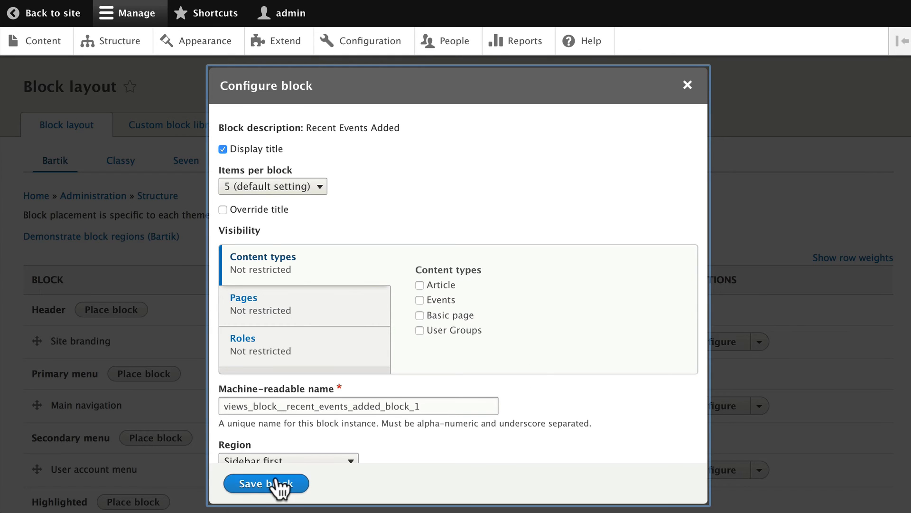
mouse_move(249, 404)
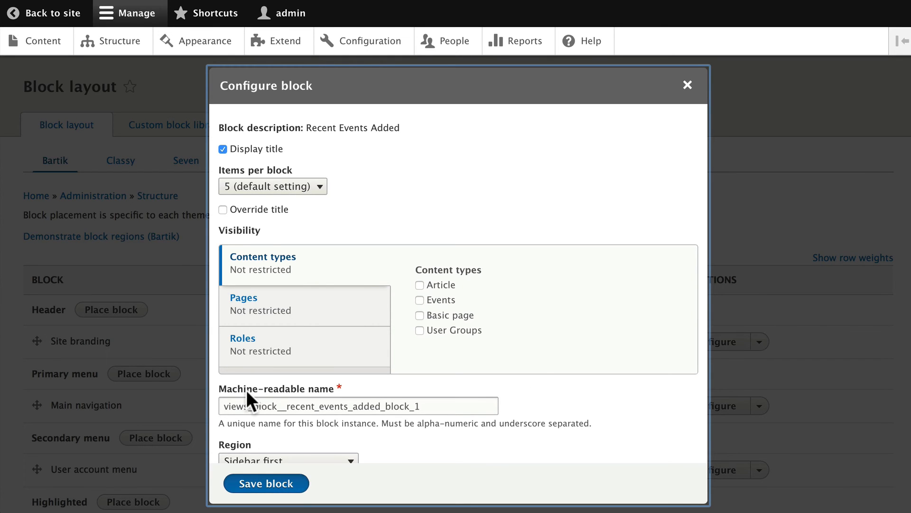
left_click(265, 483)
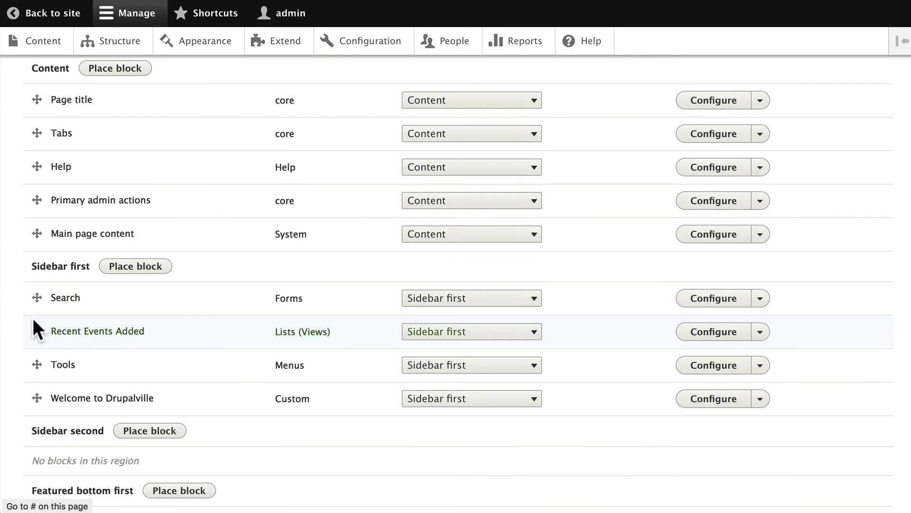
mouse_move(38, 354)
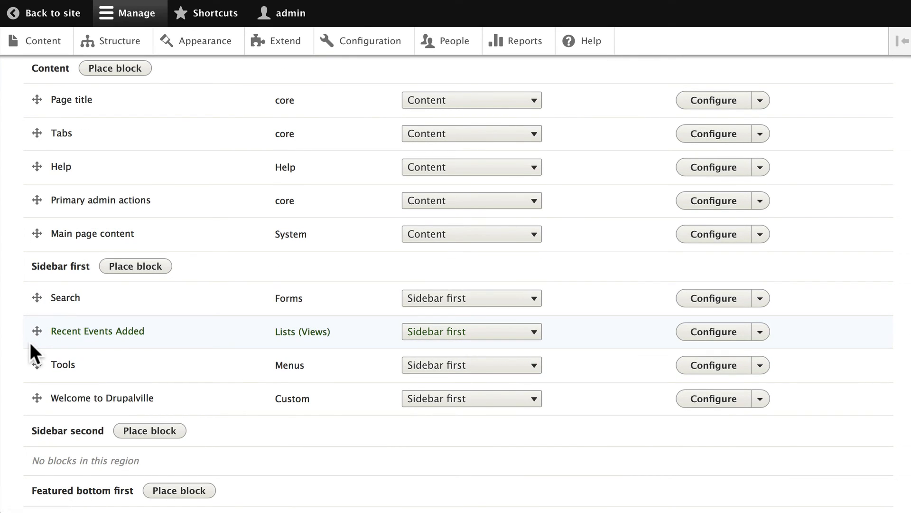
scroll("down", 3)
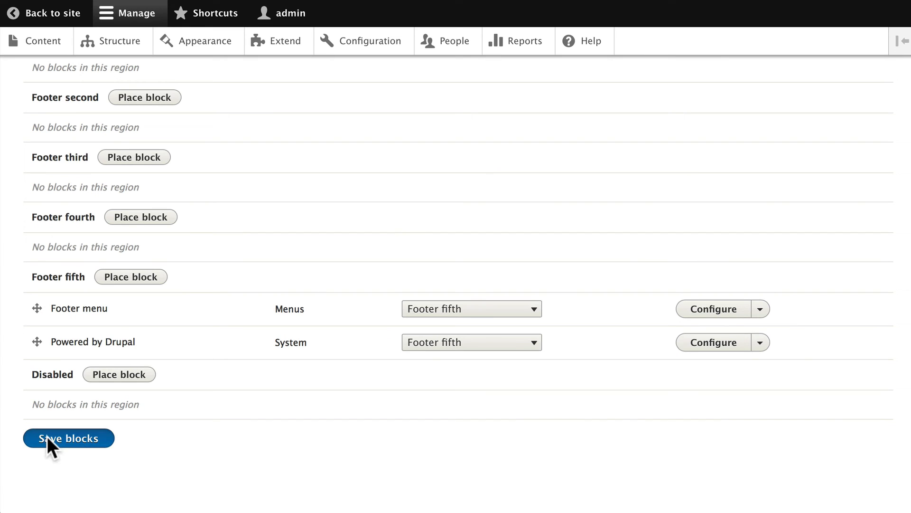
left_click(68, 437)
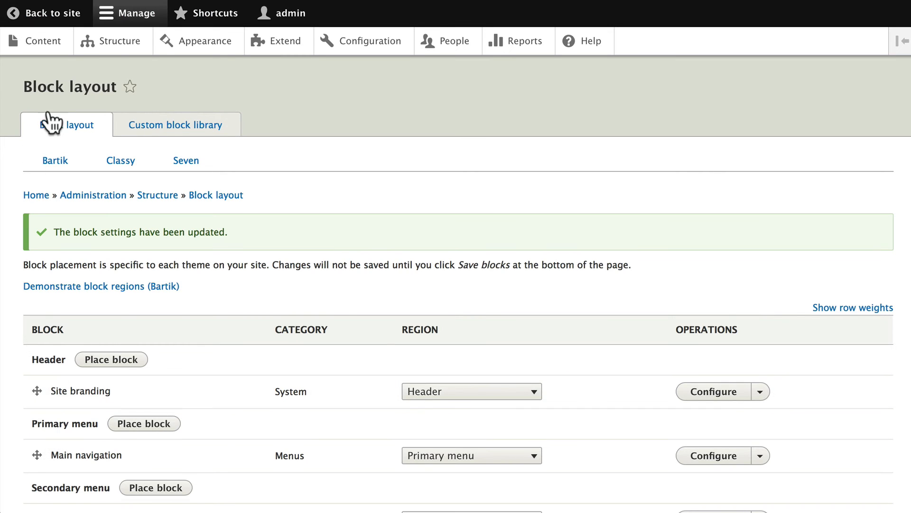
Return to the homepage to see the five-event Recently Added Events sidebar block.
left_click(51, 13)
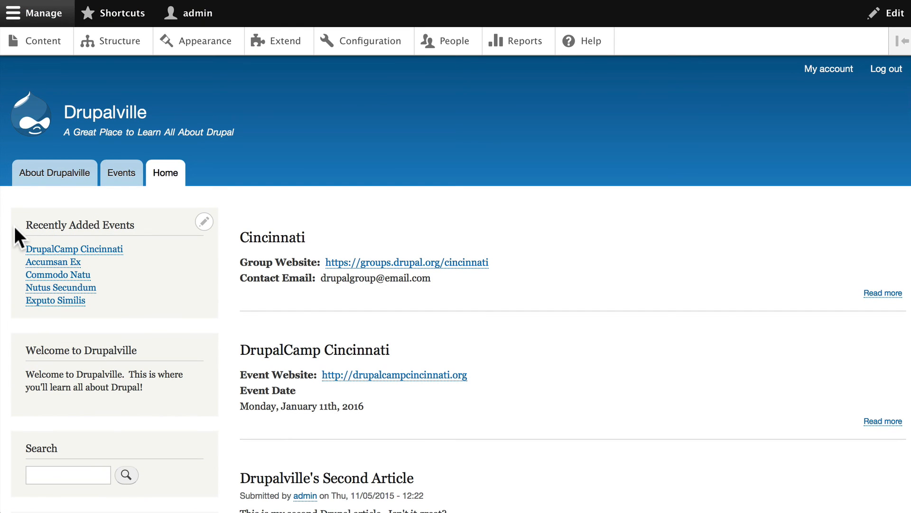
mouse_move(18, 264)
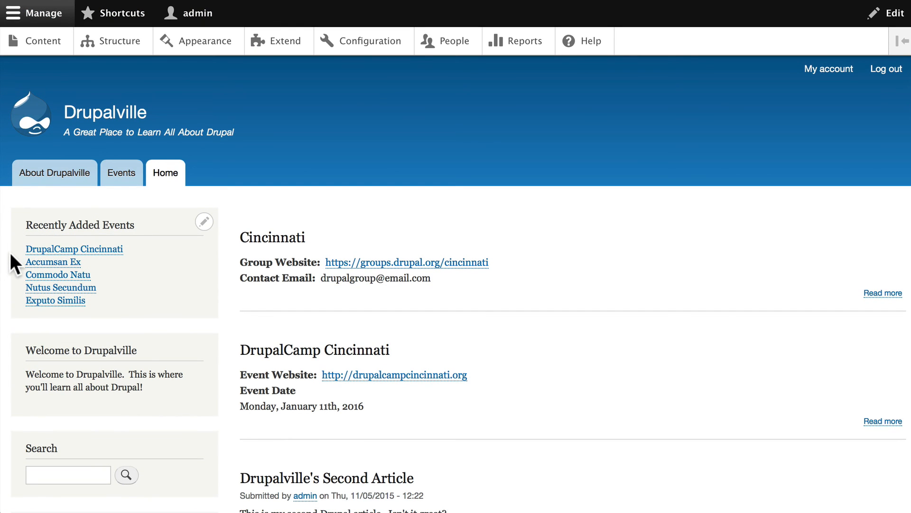
mouse_move(70, 334)
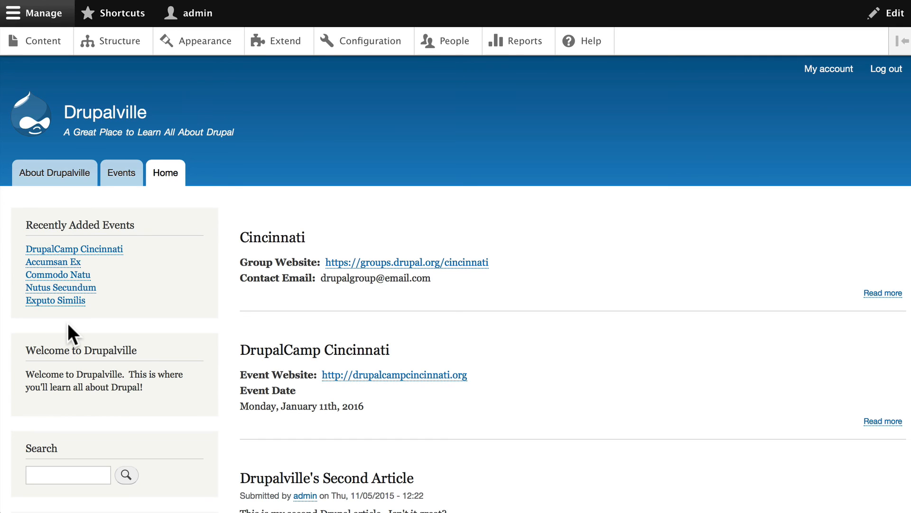